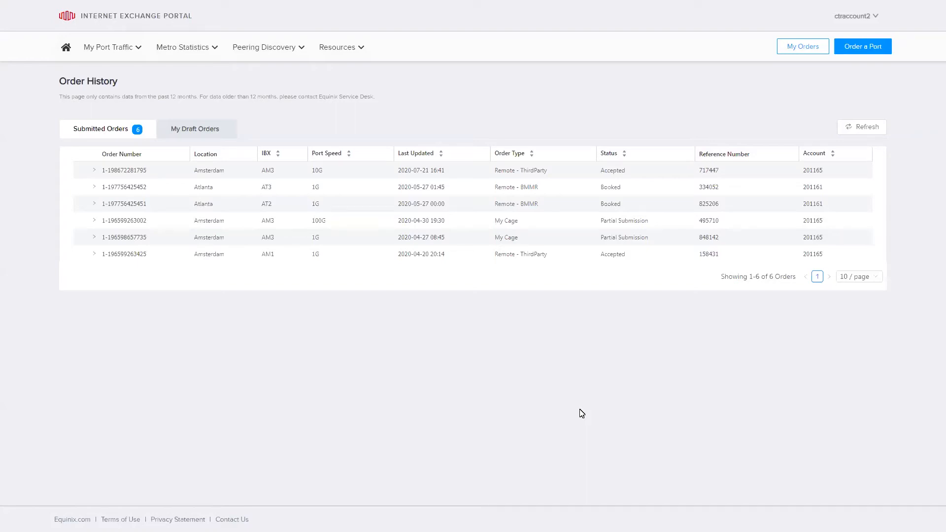
mouse_move(862, 46)
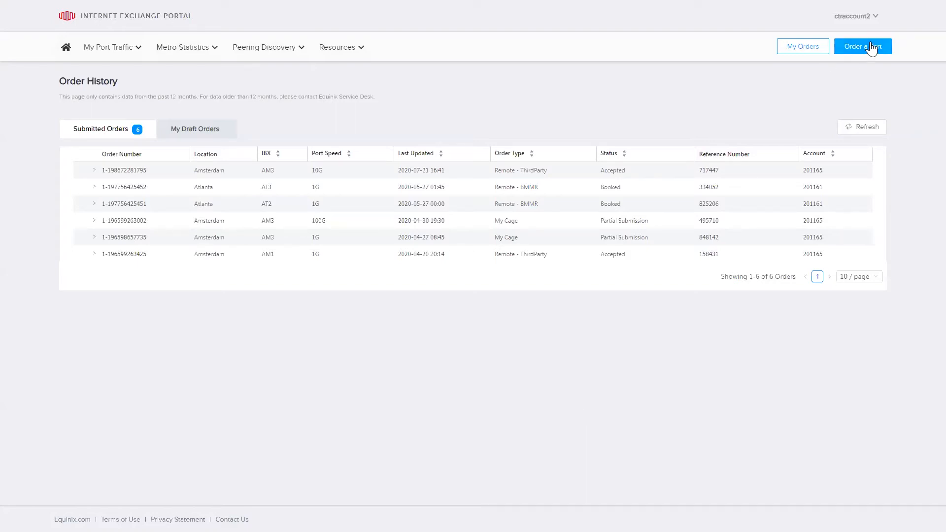
- Start a new port order from the Order History page, reaching the Port Details step
left_click(863, 47)
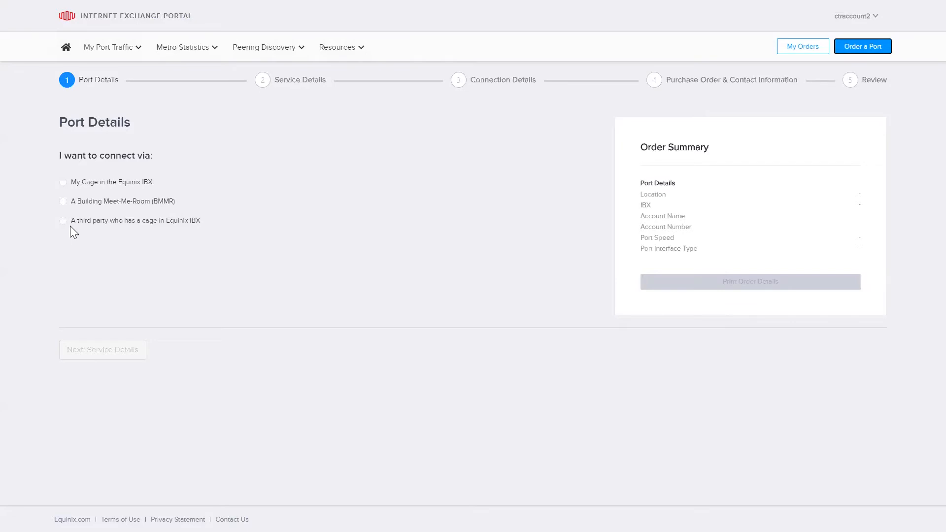
mouse_move(69, 227)
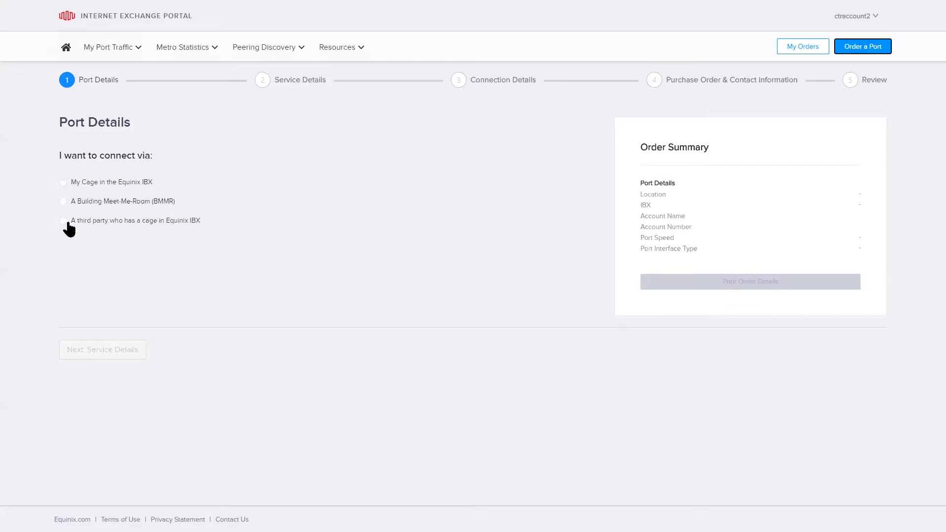
- Choose a third-party cage connection in Amsterdam at the AM3 data centre
left_click(64, 220)
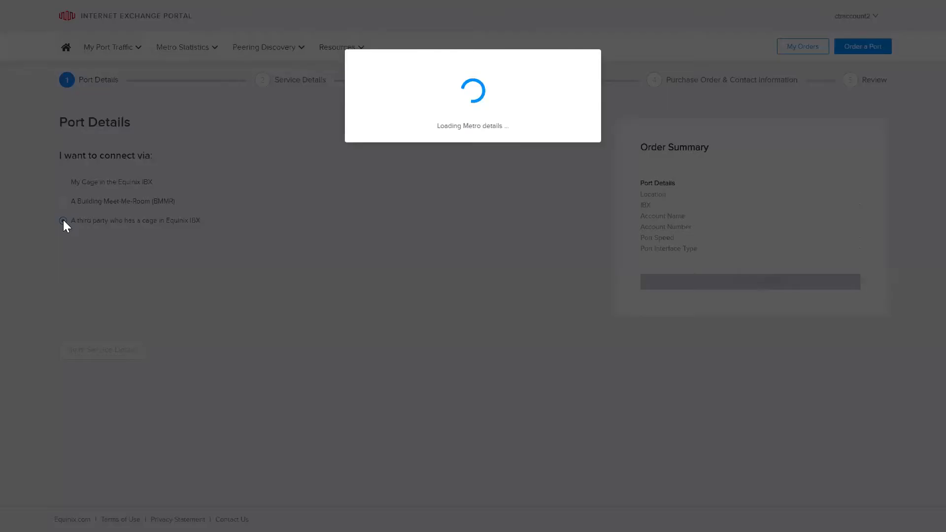
left_click(63, 220)
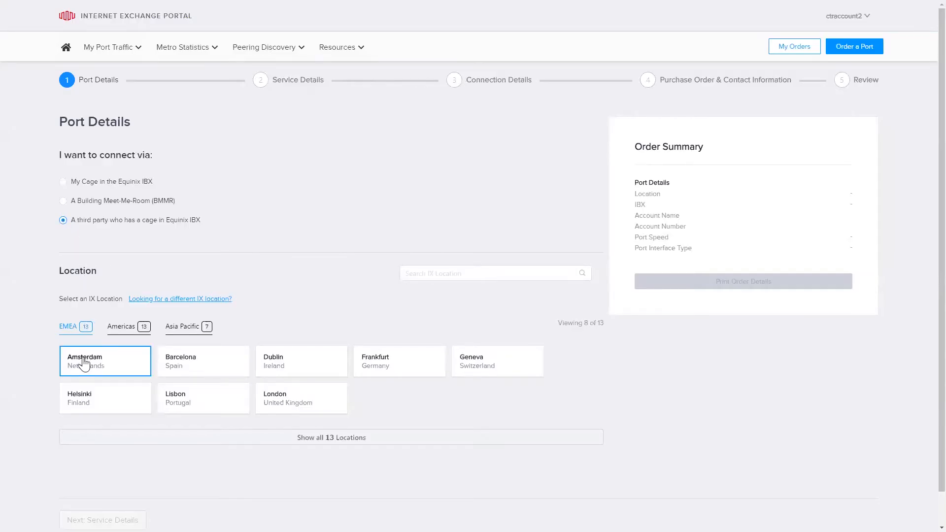
left_click(105, 361)
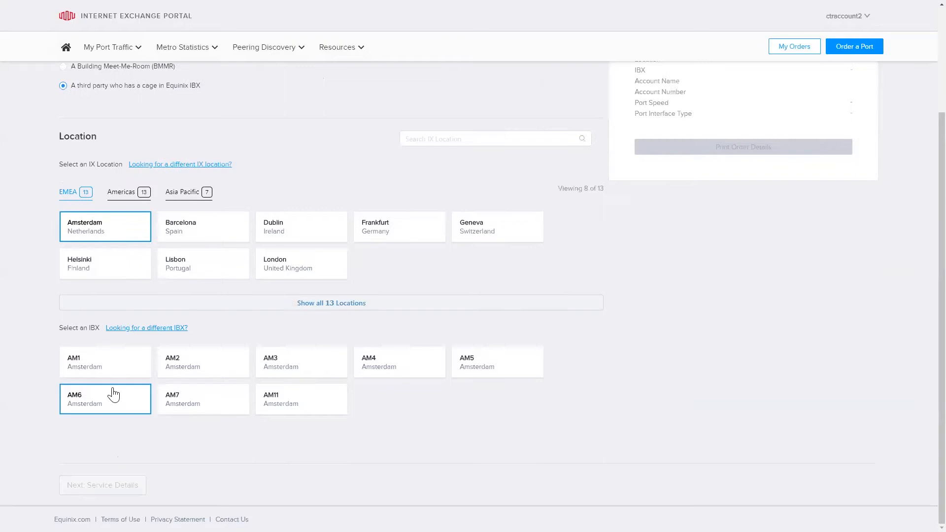
left_click(301, 362)
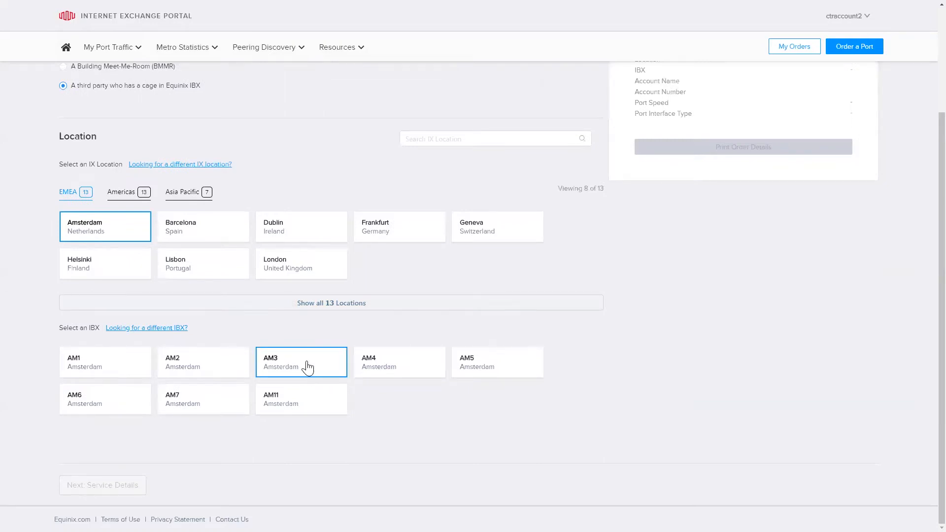
left_click(302, 362)
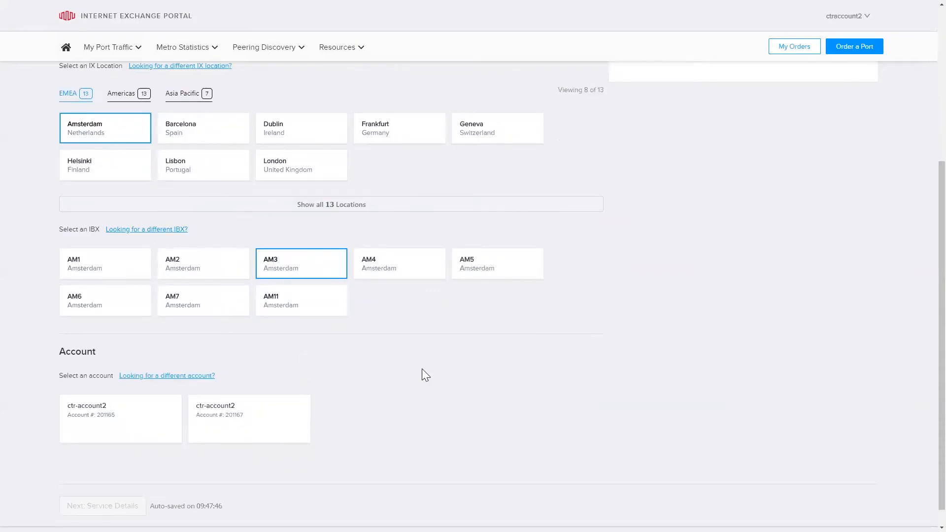
mouse_move(422, 383)
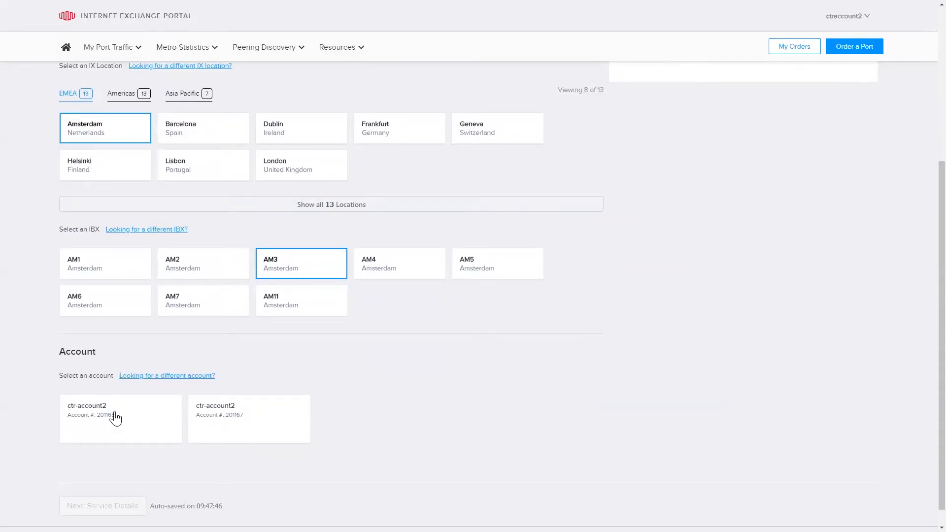
- Bill the port to account 201165 with 10 Gbps speed and a 10G SMF interface
left_click(120, 419)
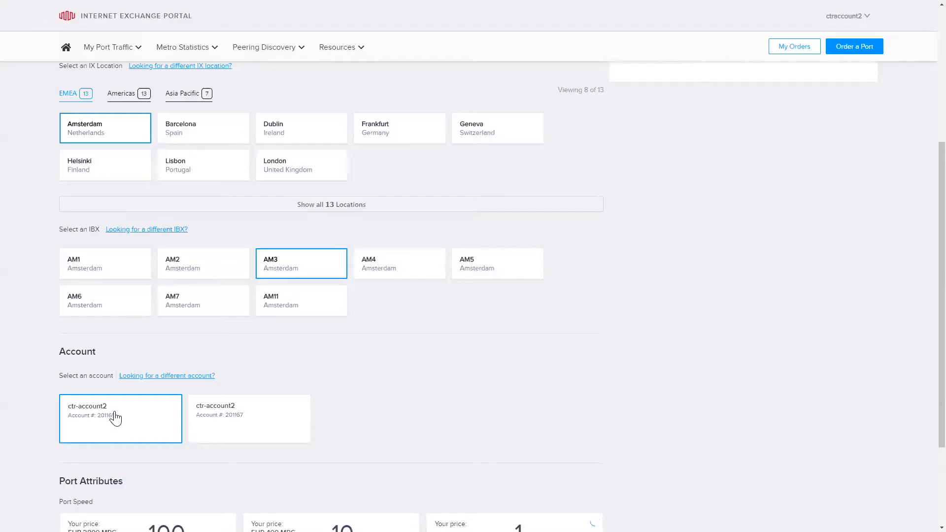
scroll("down", 3)
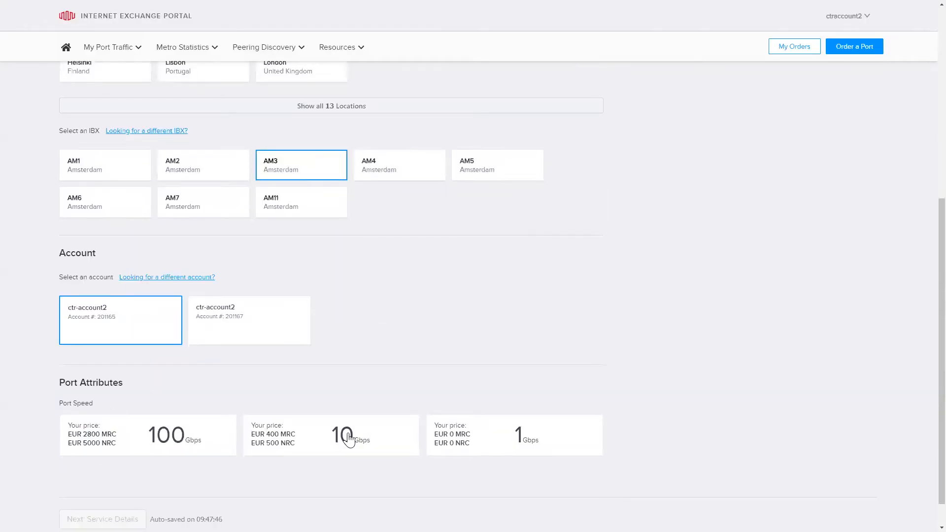
left_click(332, 435)
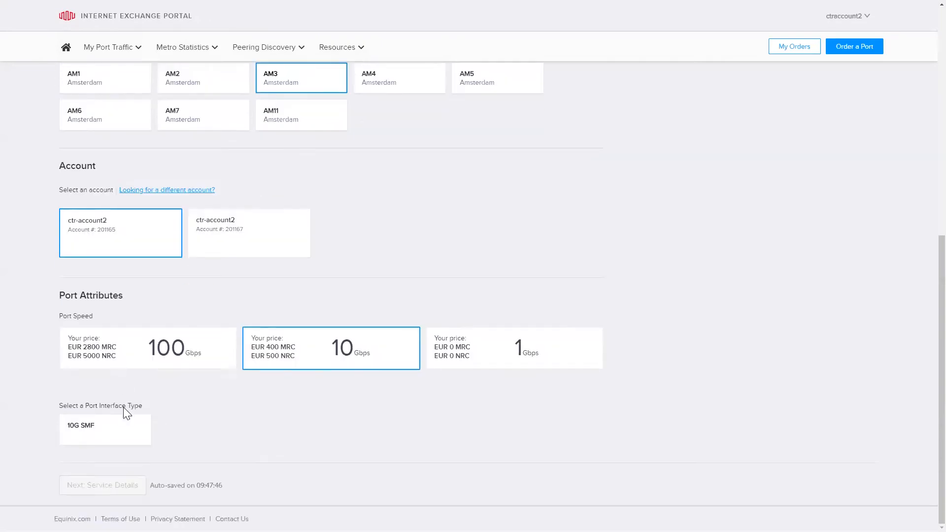
left_click(105, 428)
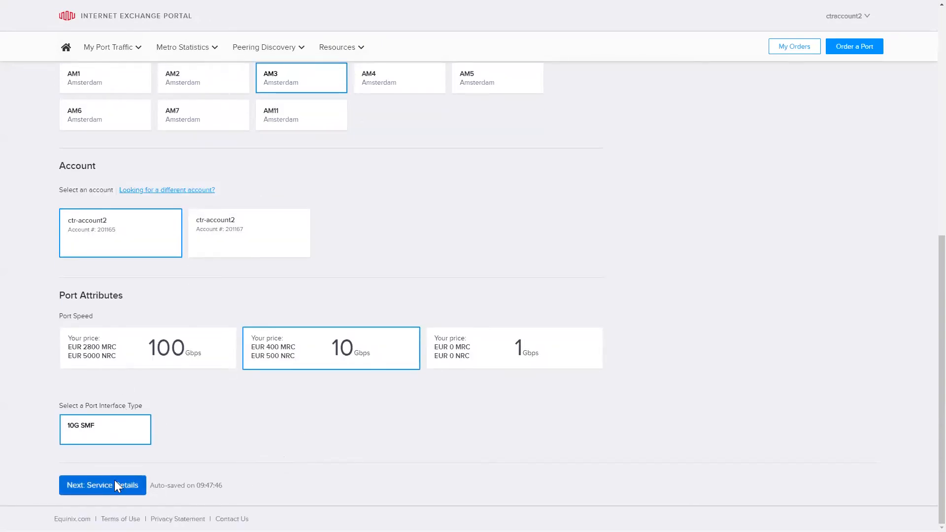
- Enter customer ASN 456789 on Service Details and continue to Connection Details
left_click(101, 485)
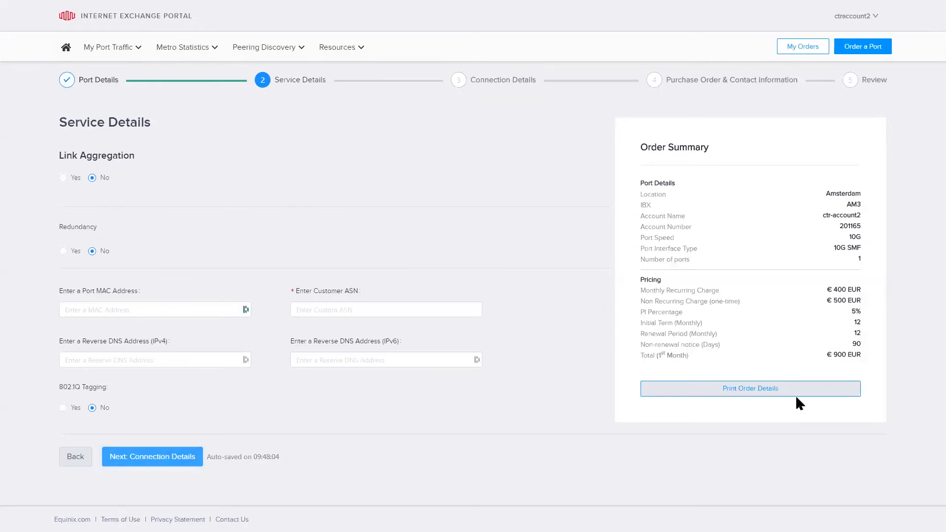
mouse_move(772, 379)
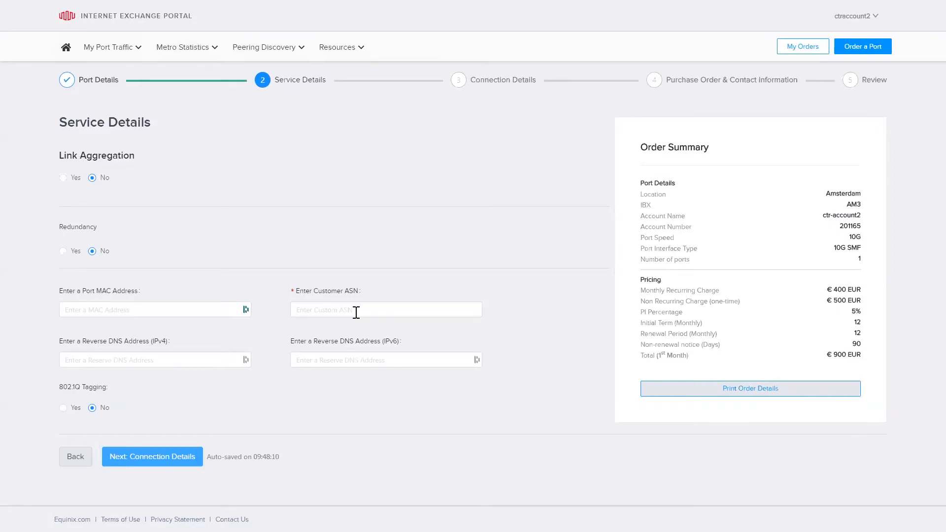
left_click(386, 309)
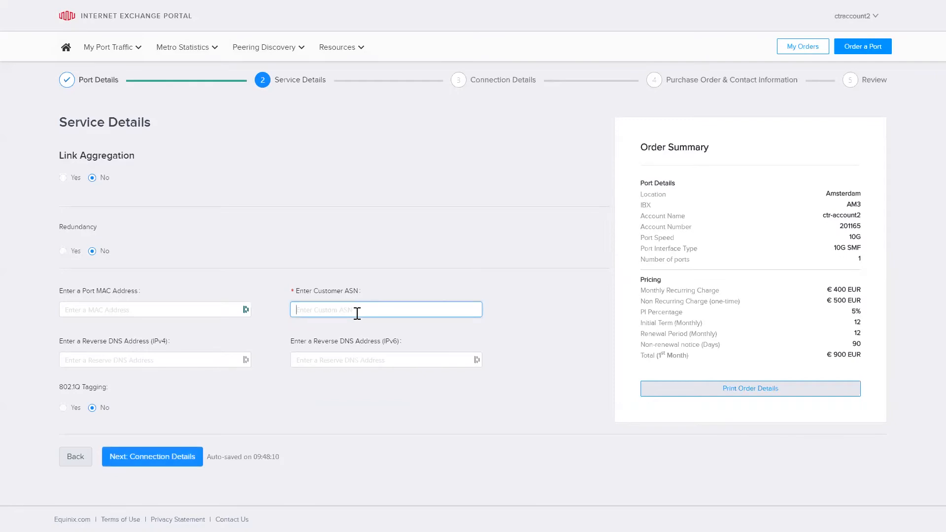
type("456789")
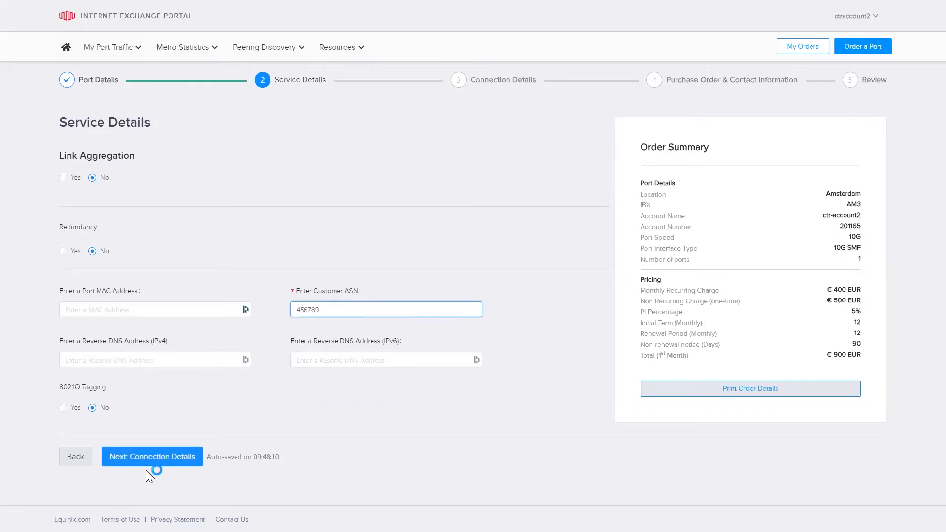
left_click(151, 456)
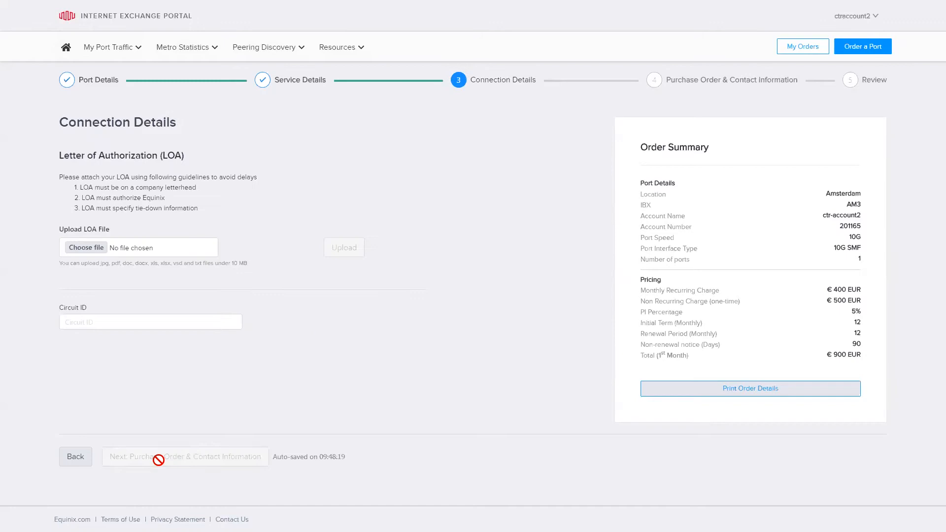
mouse_move(318, 389)
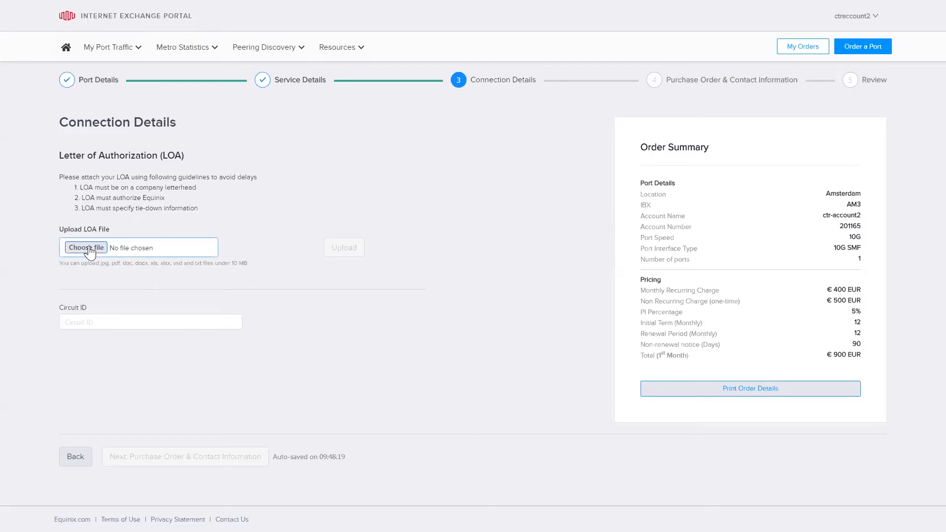
- Attach and upload LOA.pdf as the letter of authorization
left_click(87, 247)
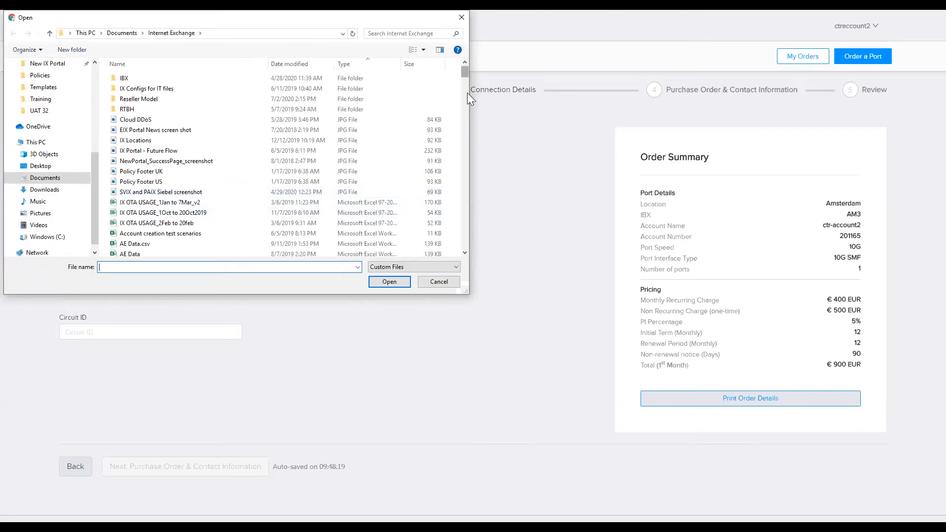
scroll("down", 3)
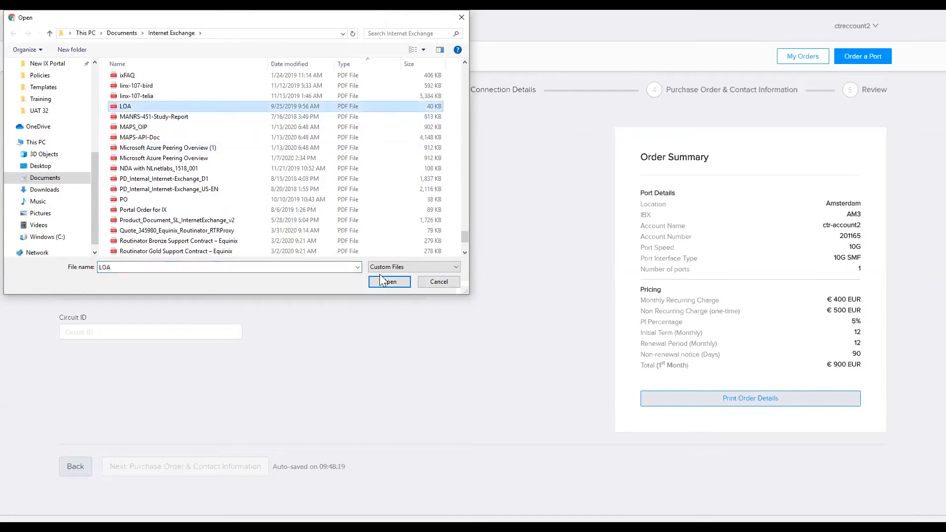
left_click(390, 282)
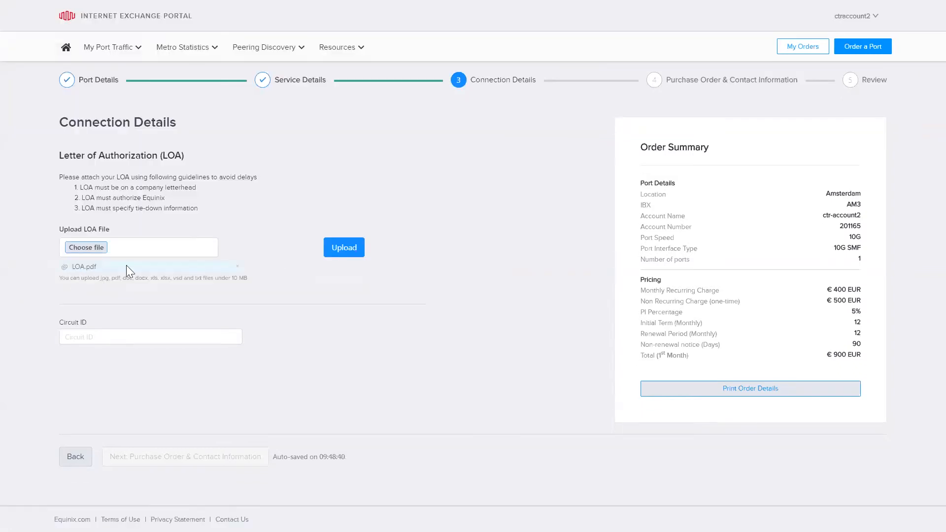
left_click(343, 247)
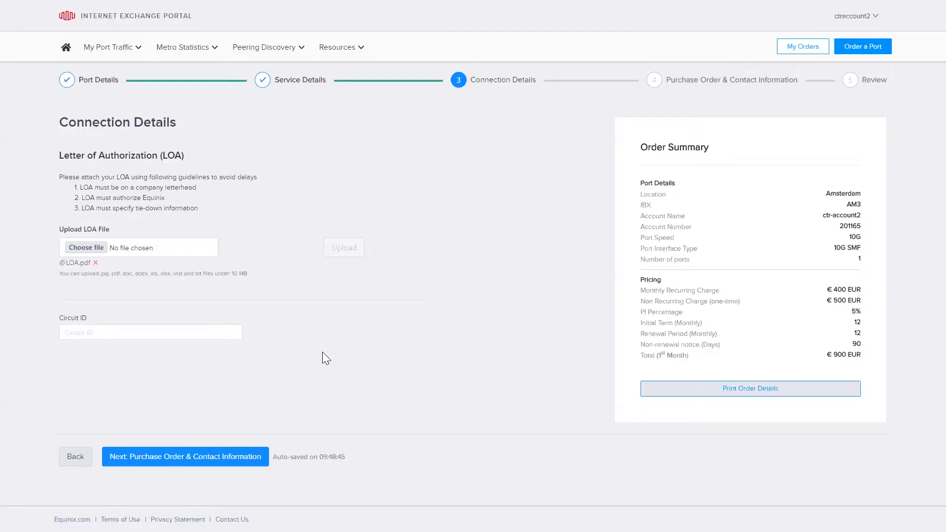
mouse_move(98, 276)
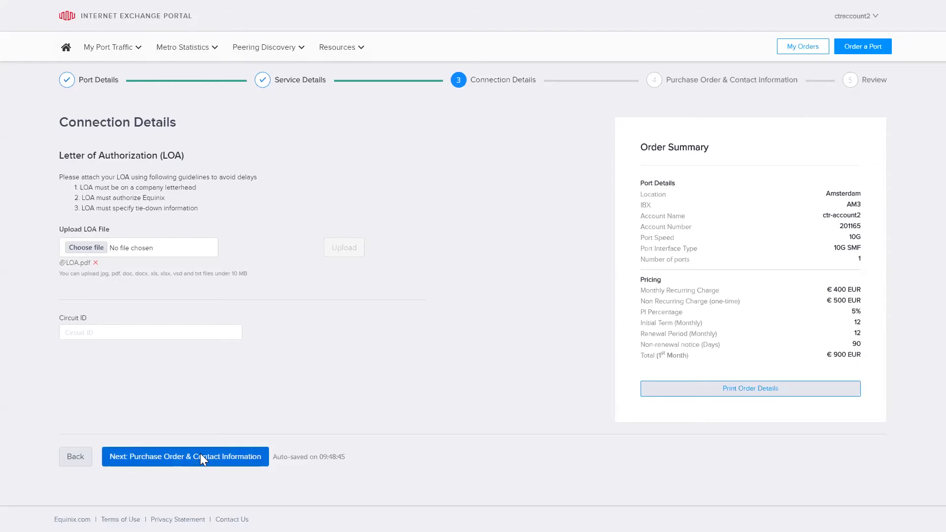
- Accept the default purchase order and contact details and continue to Review
left_click(186, 456)
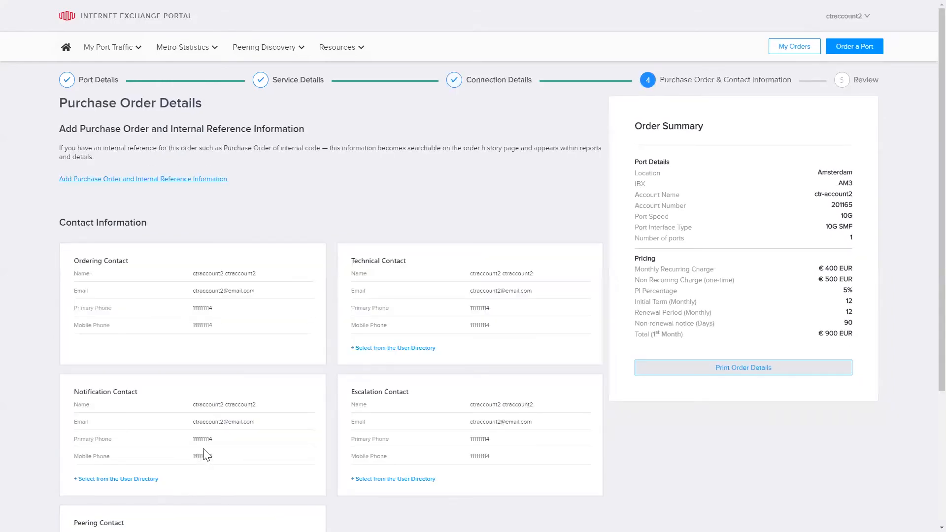
scroll("down", 3)
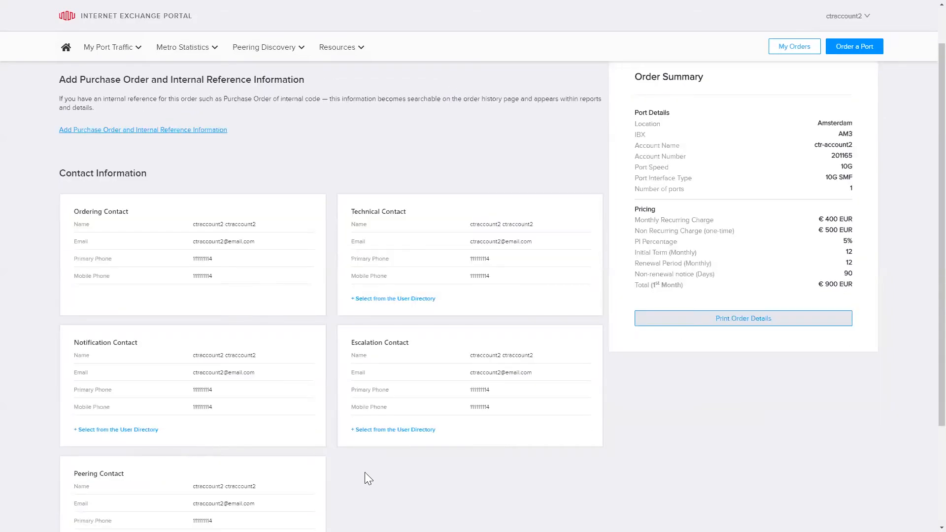
scroll("down", 3)
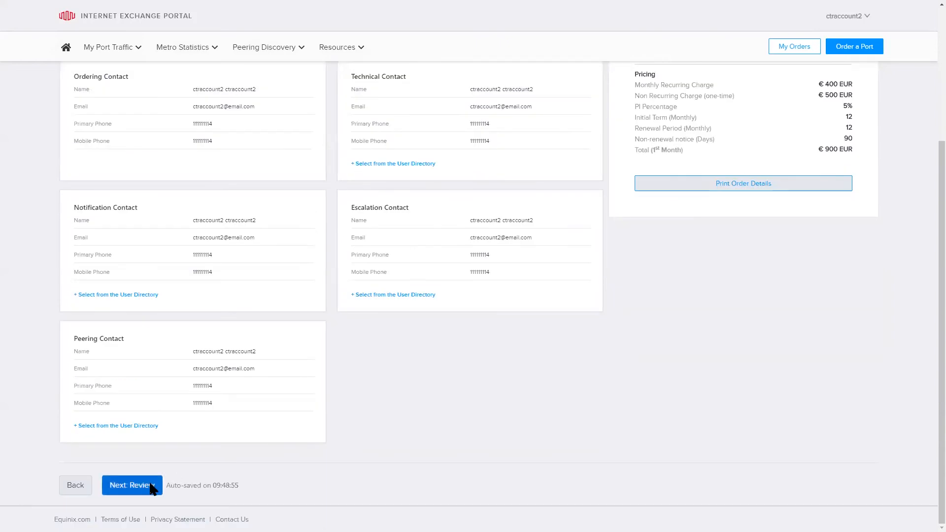
left_click(131, 485)
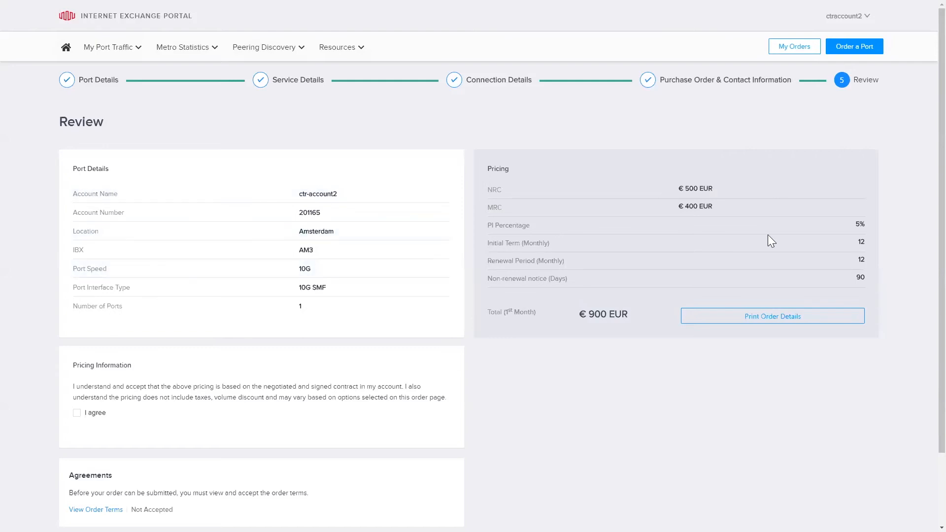
mouse_move(762, 323)
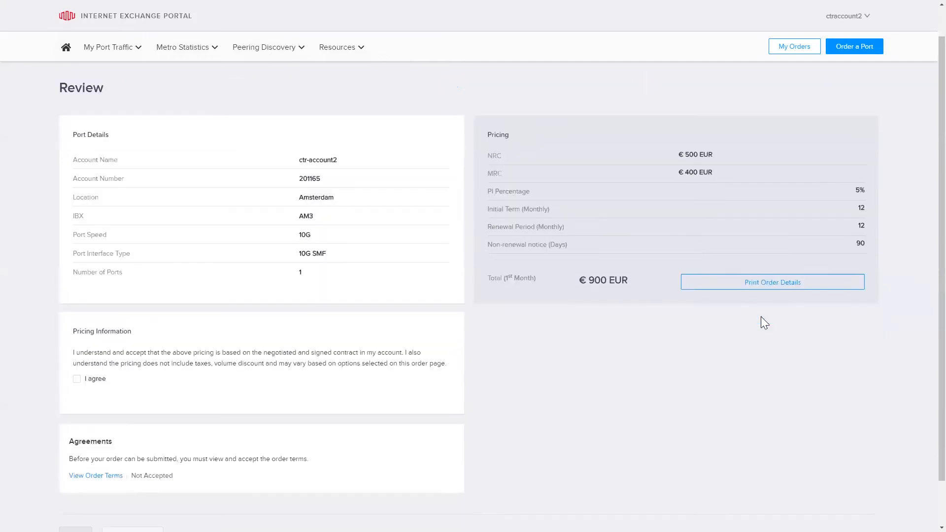
- Tick the 'I agree' checkbox under Pricing Information on the Review step
scroll("down", 3)
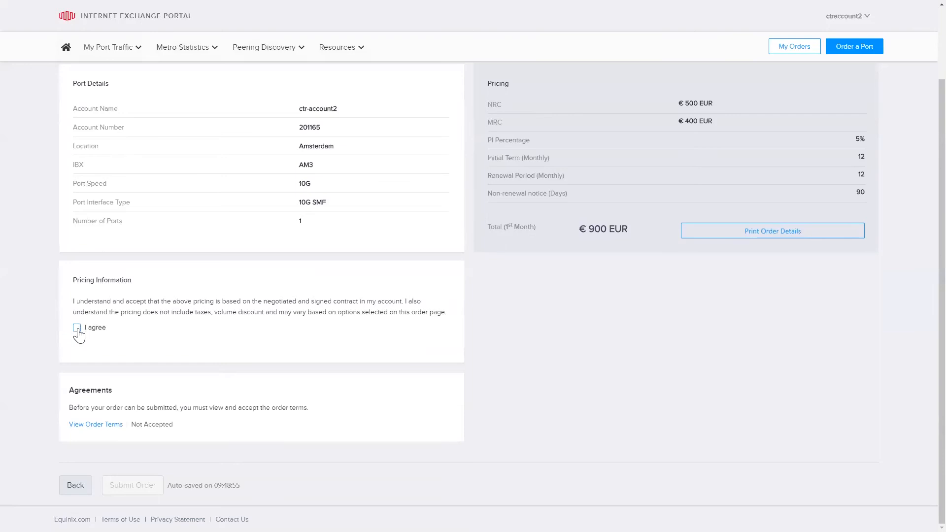
left_click(77, 327)
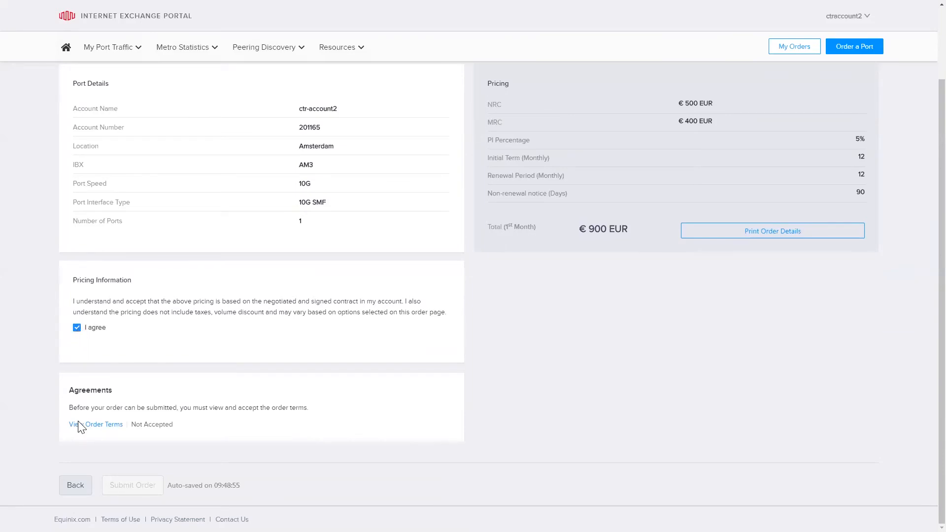
- Read and accept the order terms, then submit the port order
left_click(95, 423)
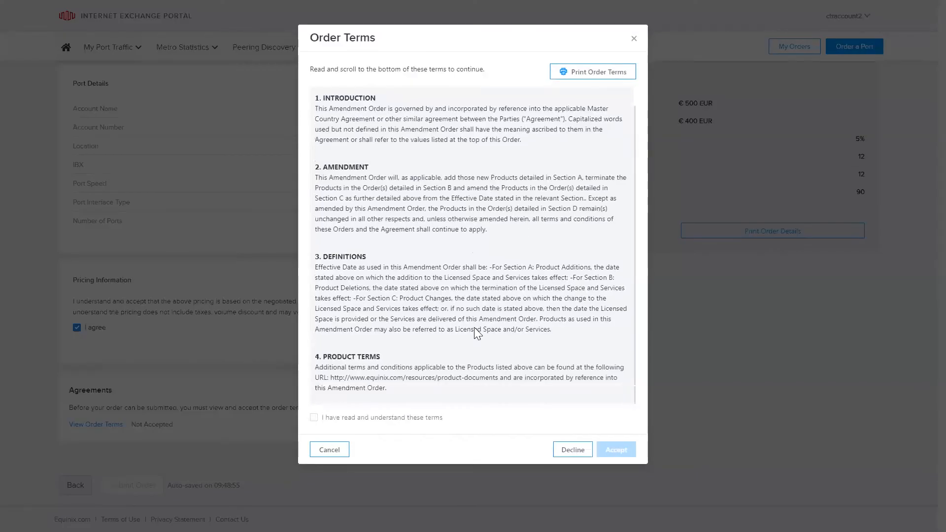
left_click(313, 417)
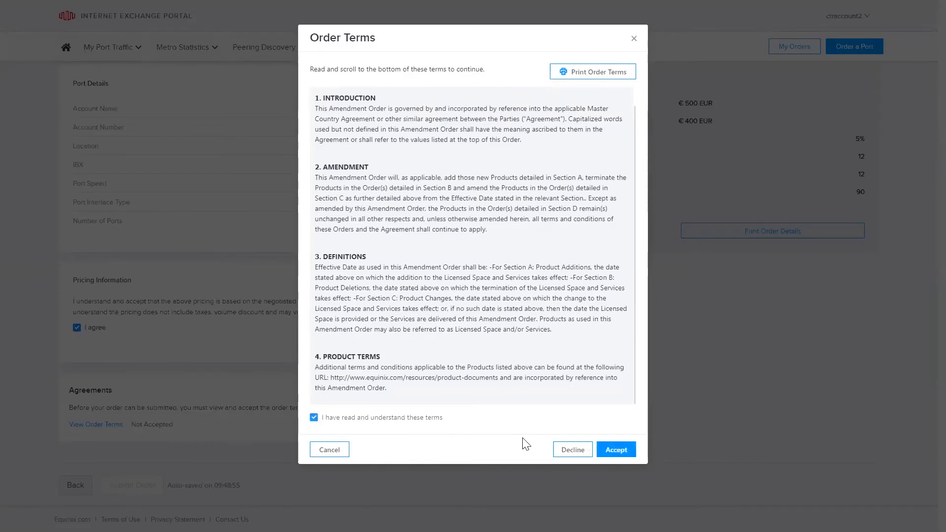
left_click(614, 450)
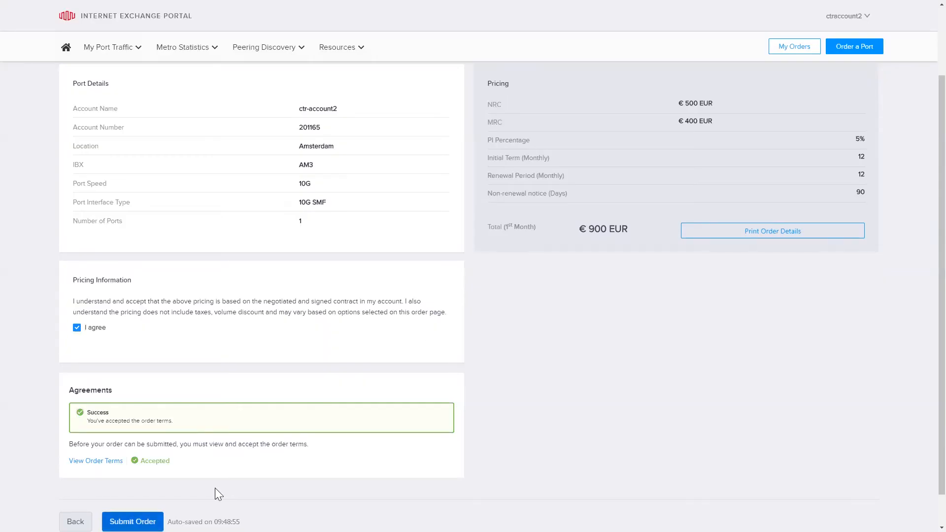
left_click(132, 521)
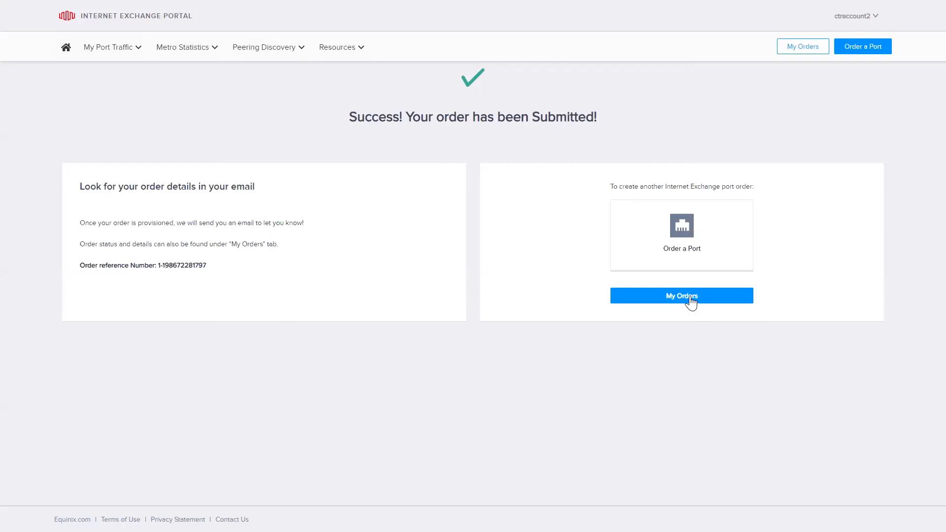
- Return to My Orders, where the new AM3 10G order is listed as Accepted
left_click(681, 296)
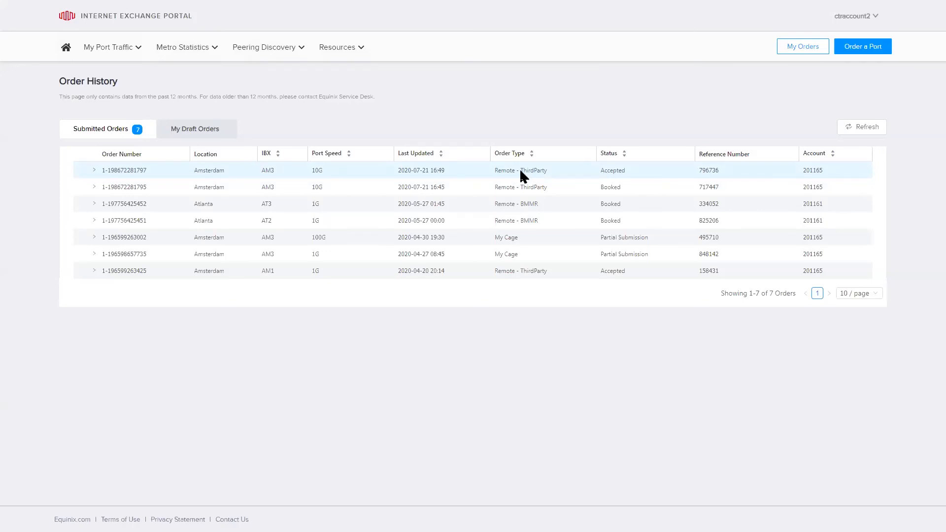
mouse_move(634, 176)
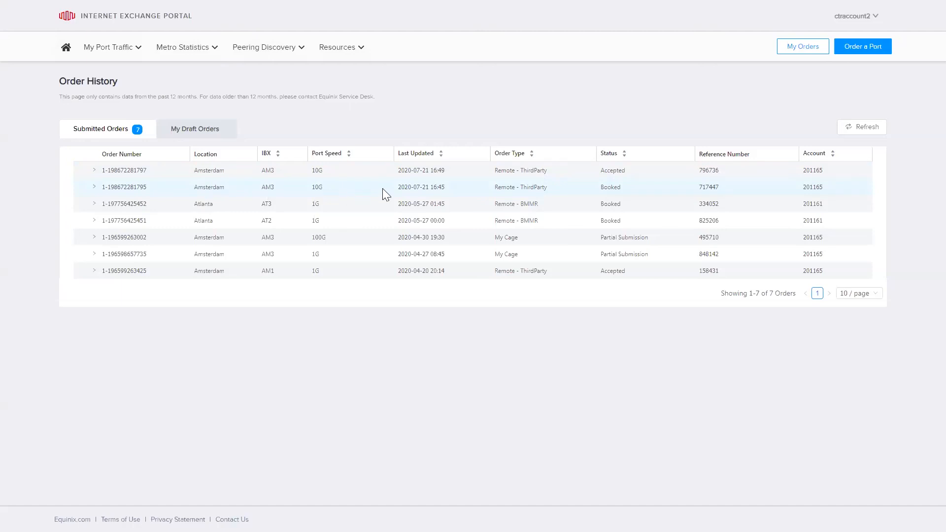
mouse_move(630, 194)
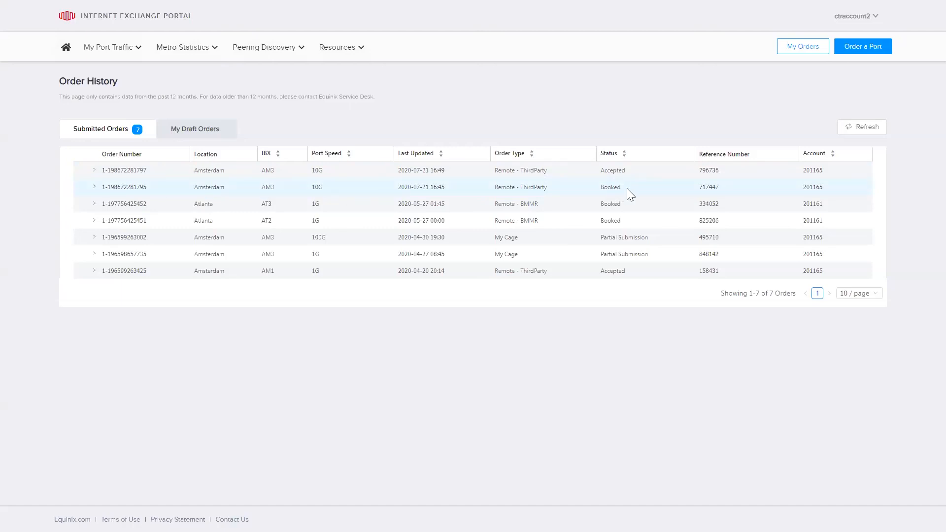
mouse_move(622, 193)
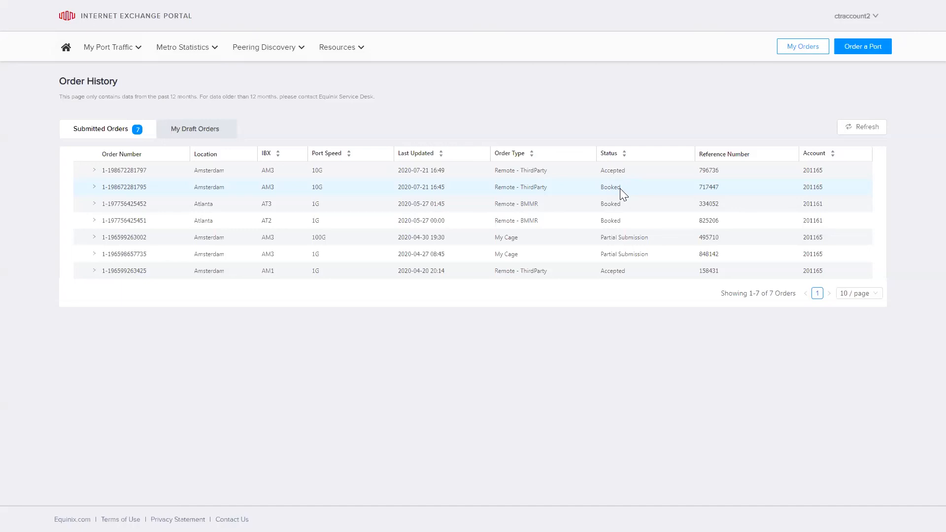
mouse_move(620, 192)
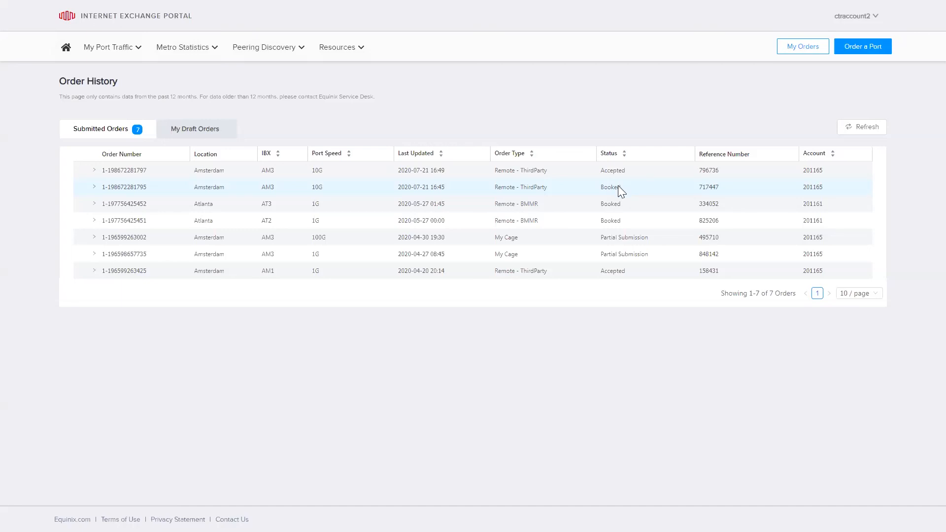